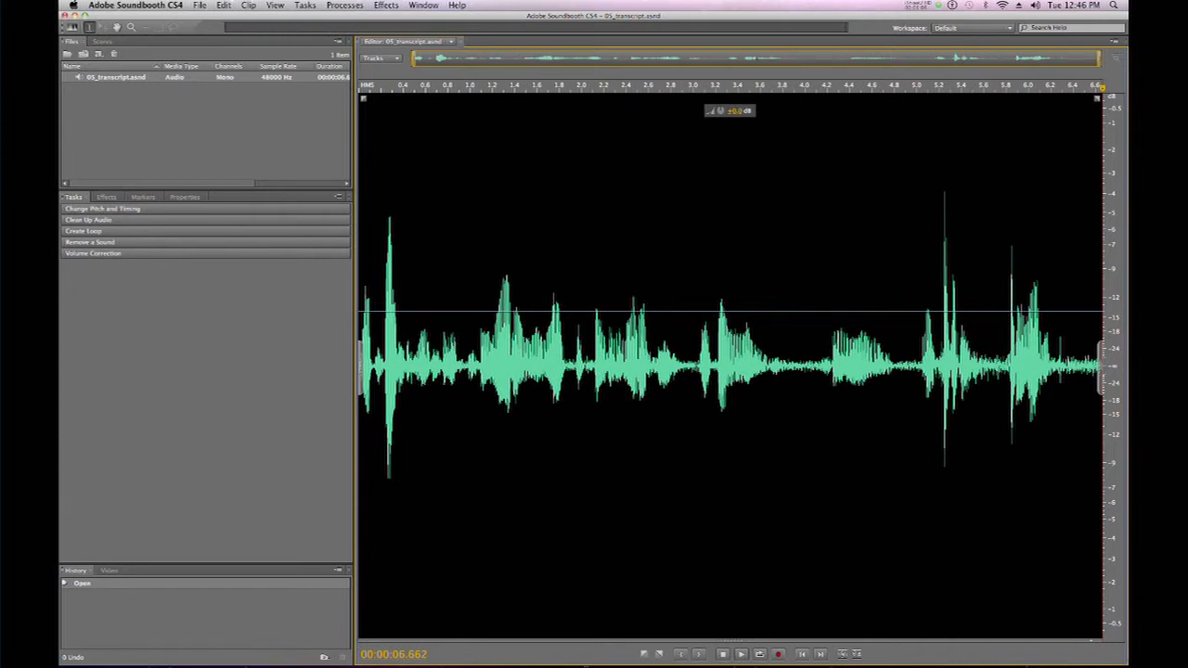
Step: Select the 05_transcript clip and open the Edit menu for Speech Transcription
click(452, 329)
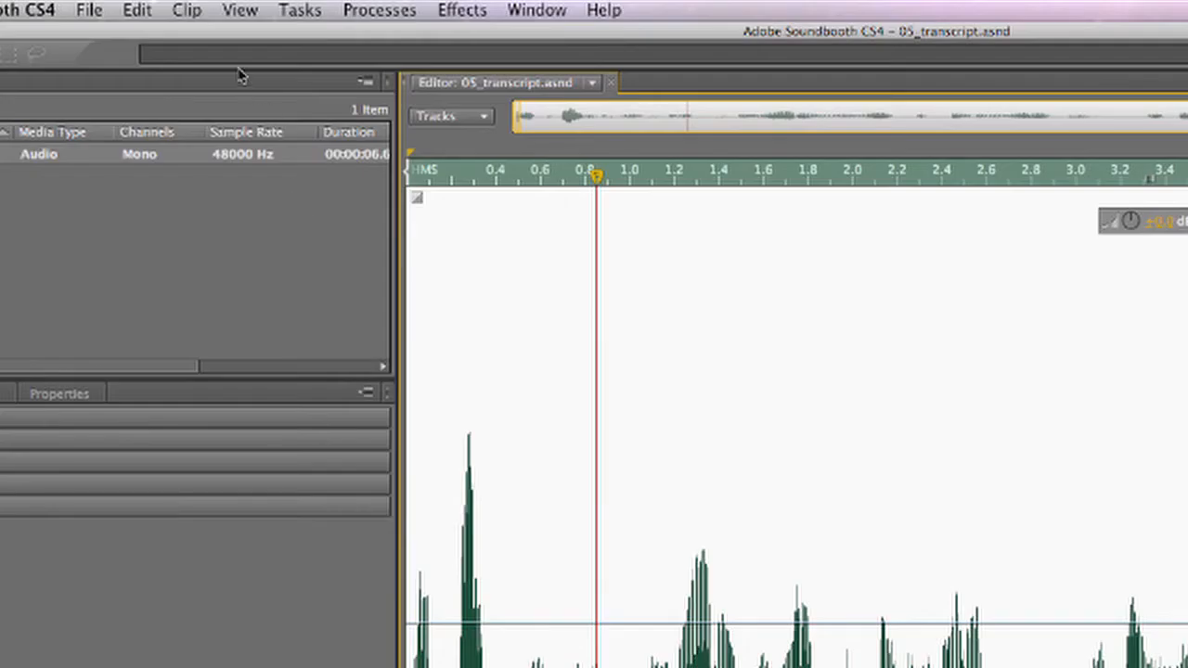
click(137, 10)
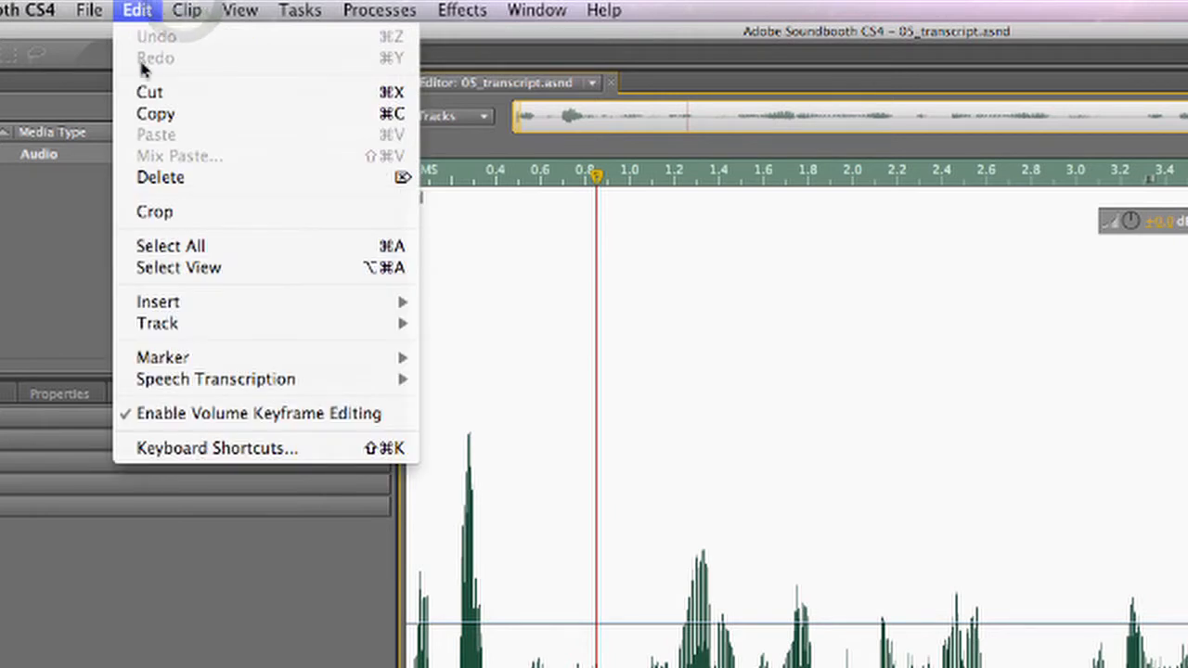
mouse_move(214, 378)
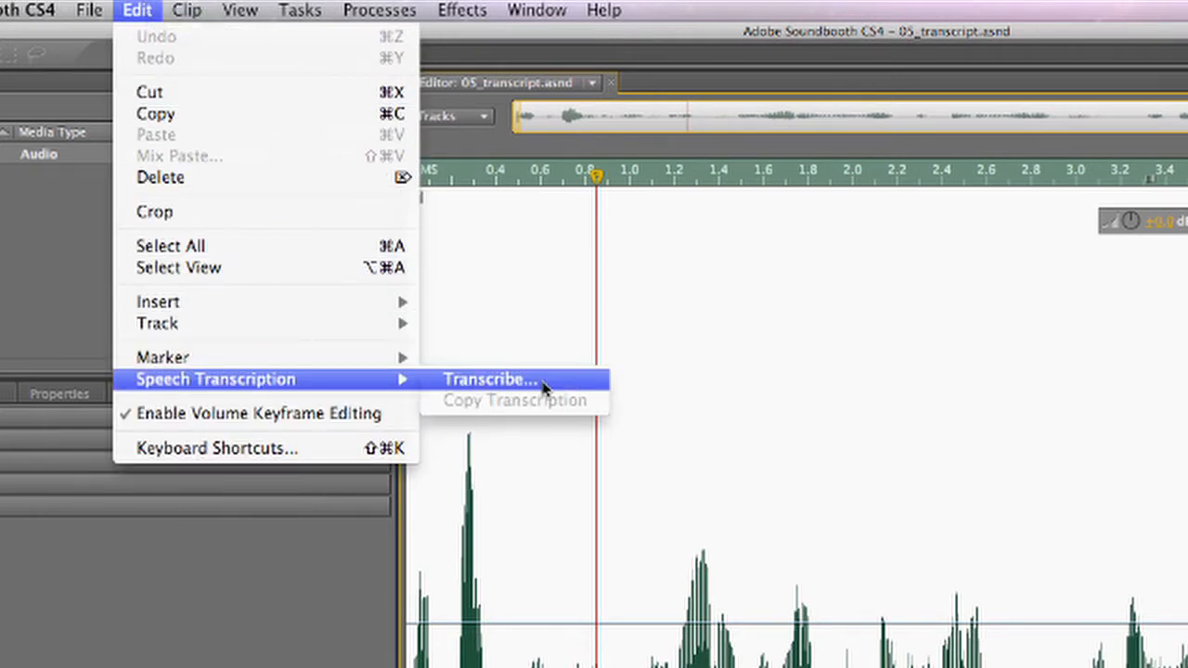
Step: Set transcription to English – U.S., High (slower) quality, with Identify Speakers unchecked
click(489, 378)
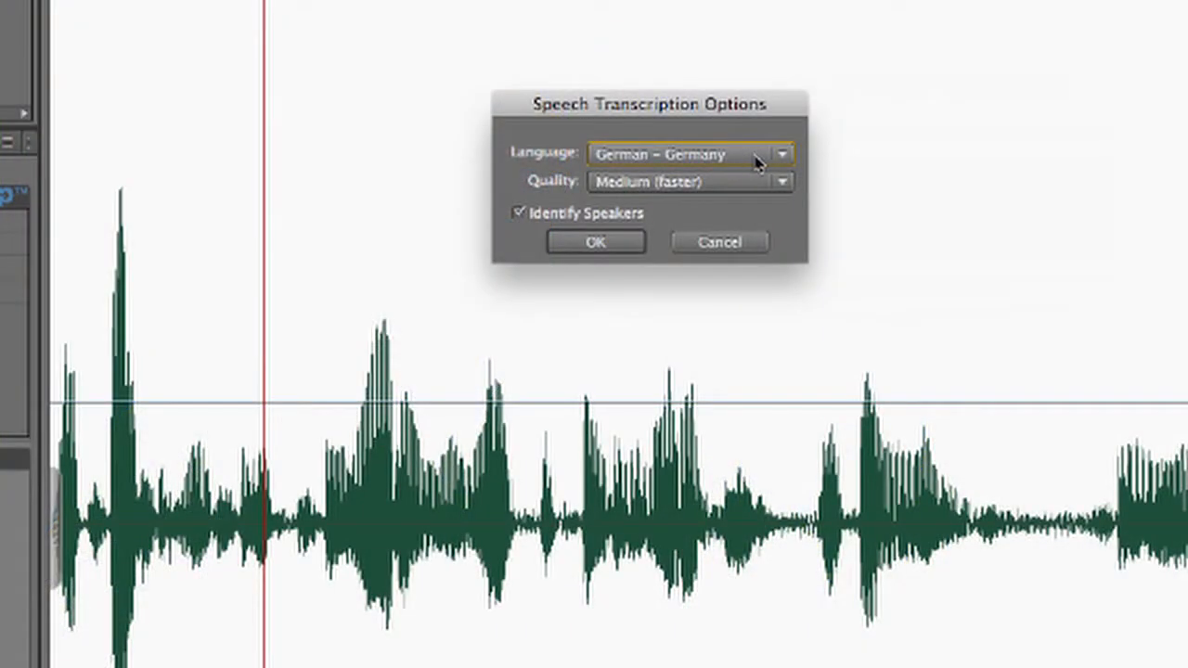
click(782, 154)
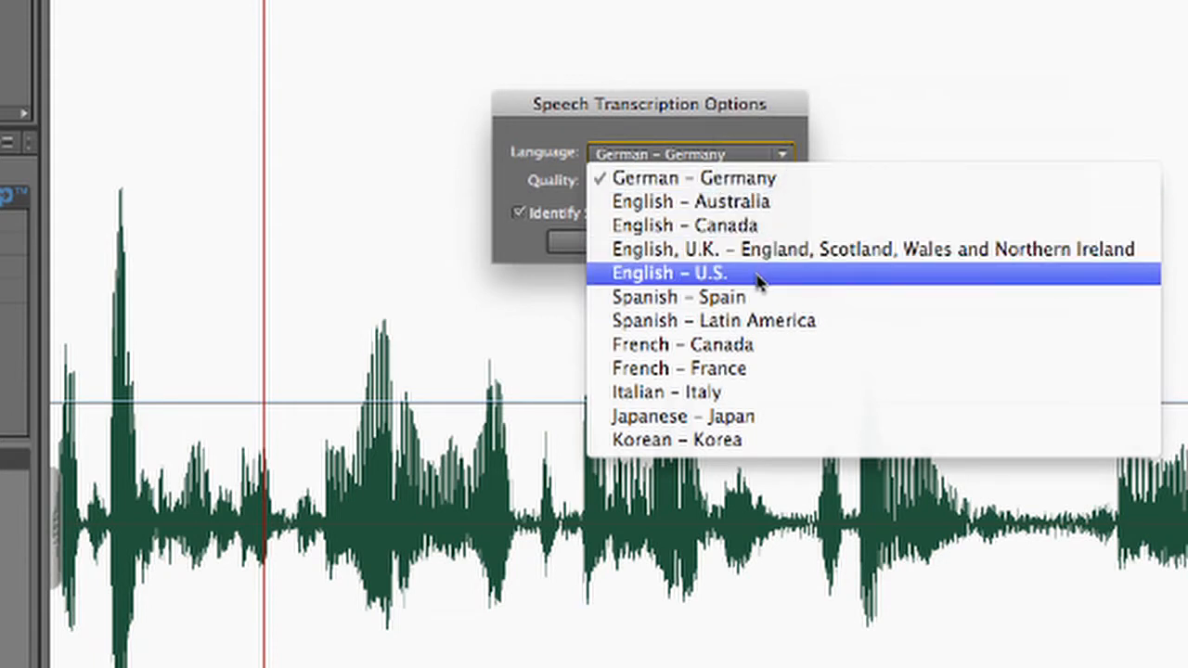
mouse_move(742, 202)
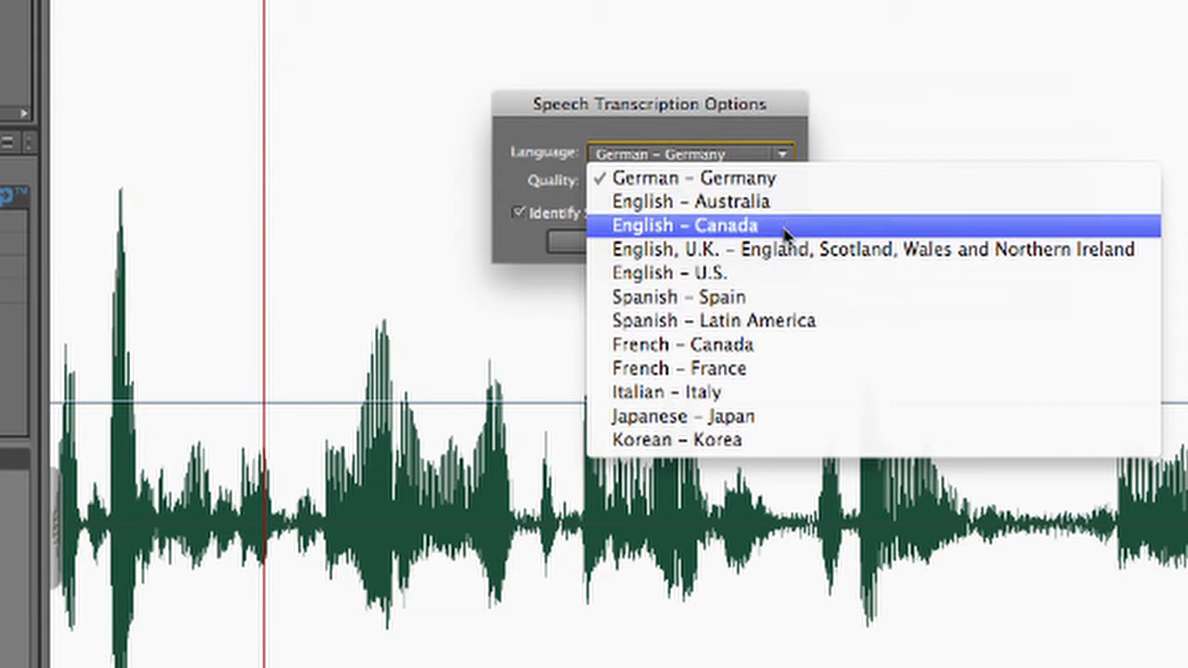
mouse_move(778, 273)
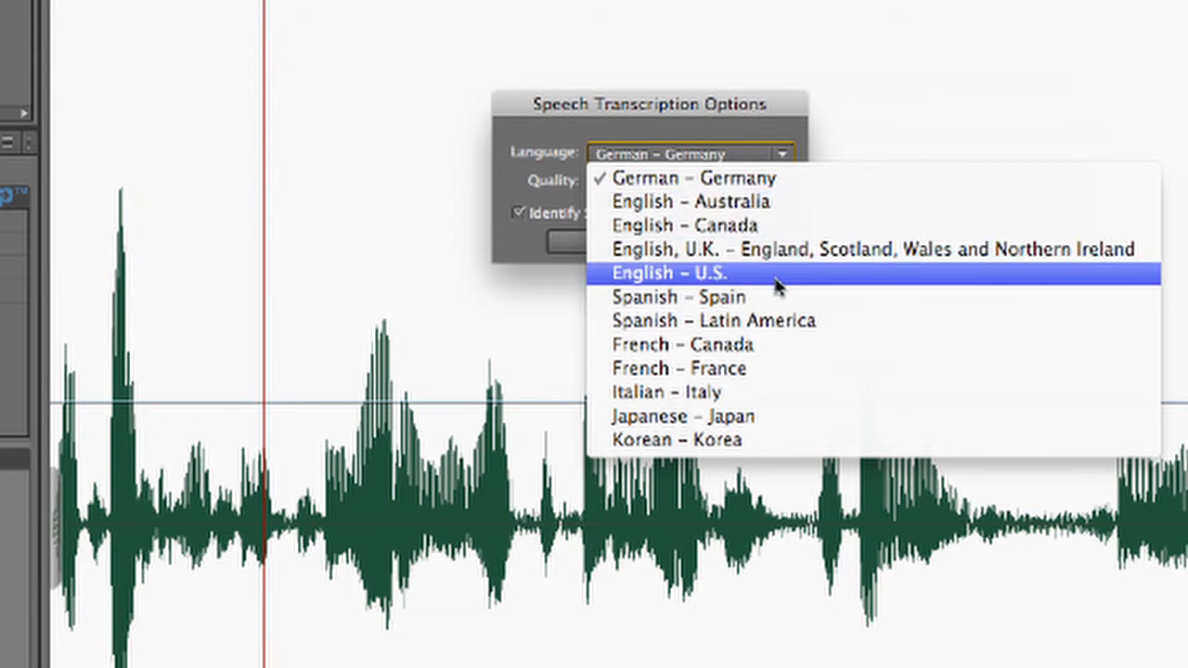
mouse_move(733, 283)
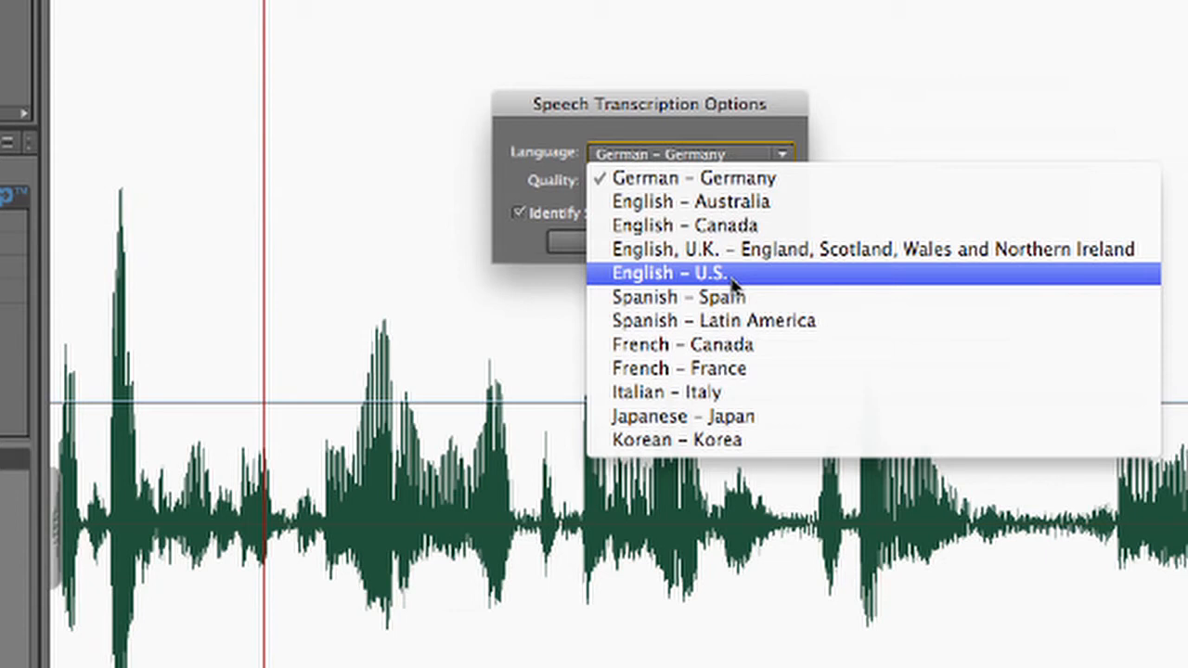
click(688, 271)
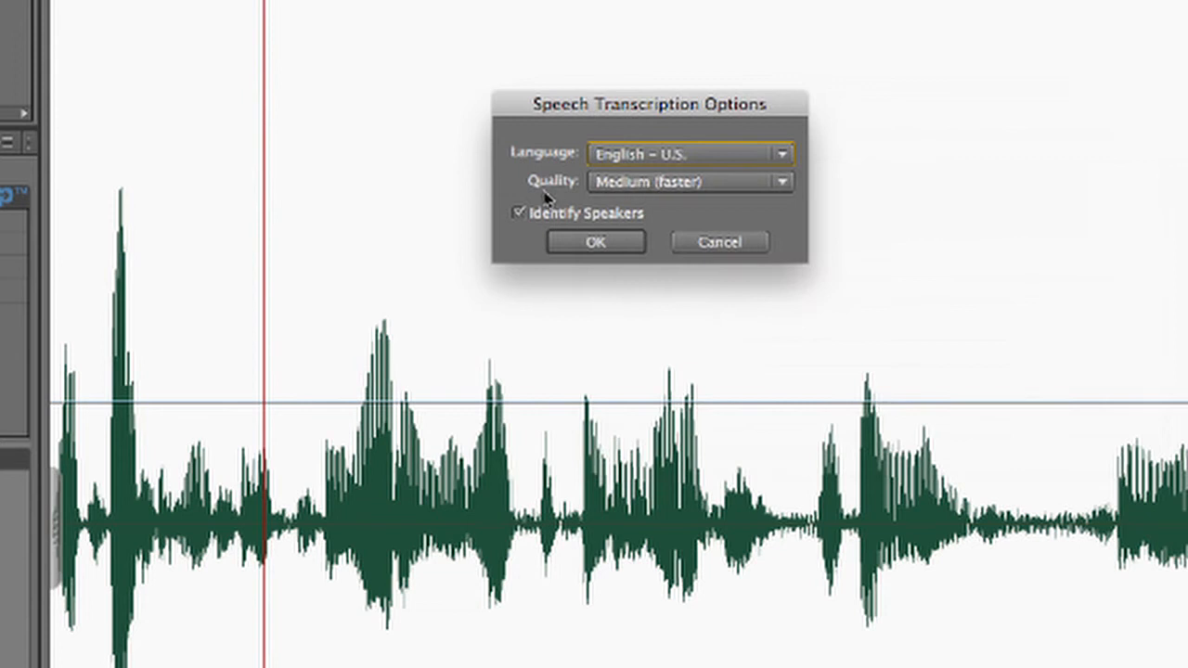
mouse_move(722, 190)
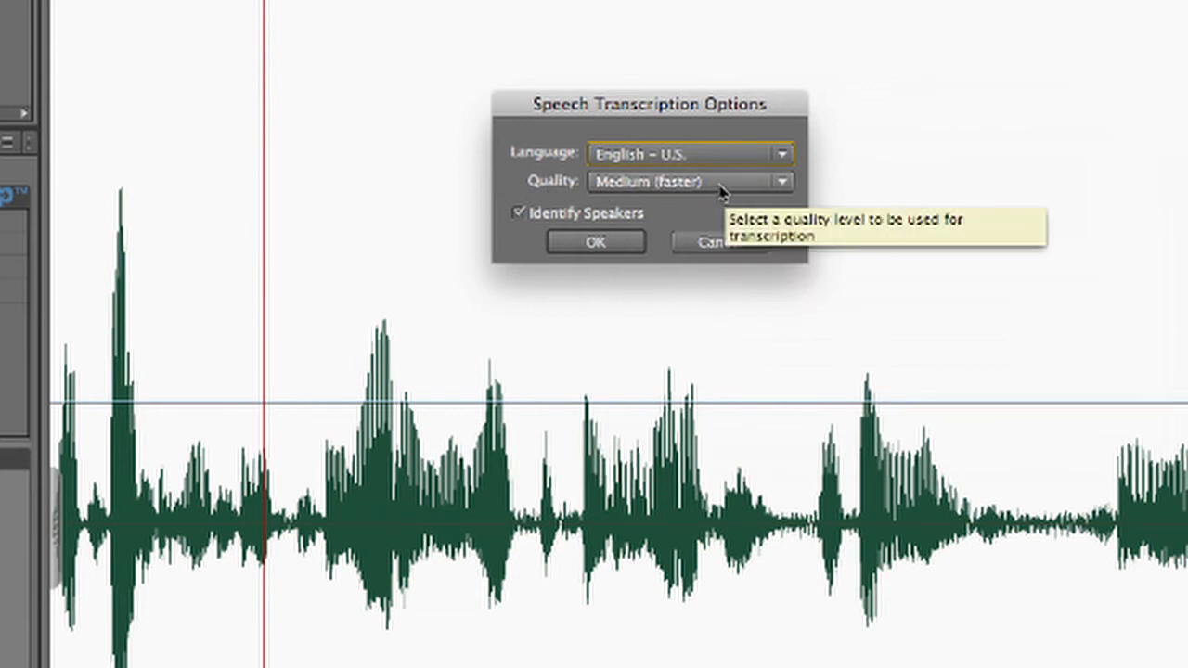
click(687, 181)
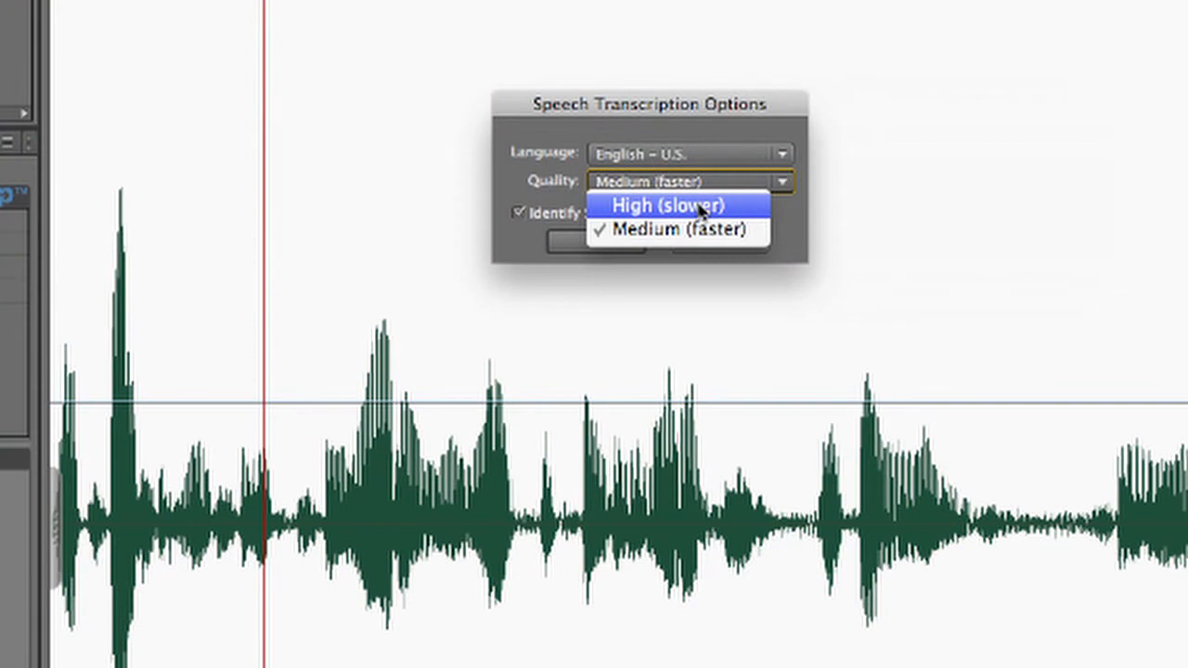
click(666, 205)
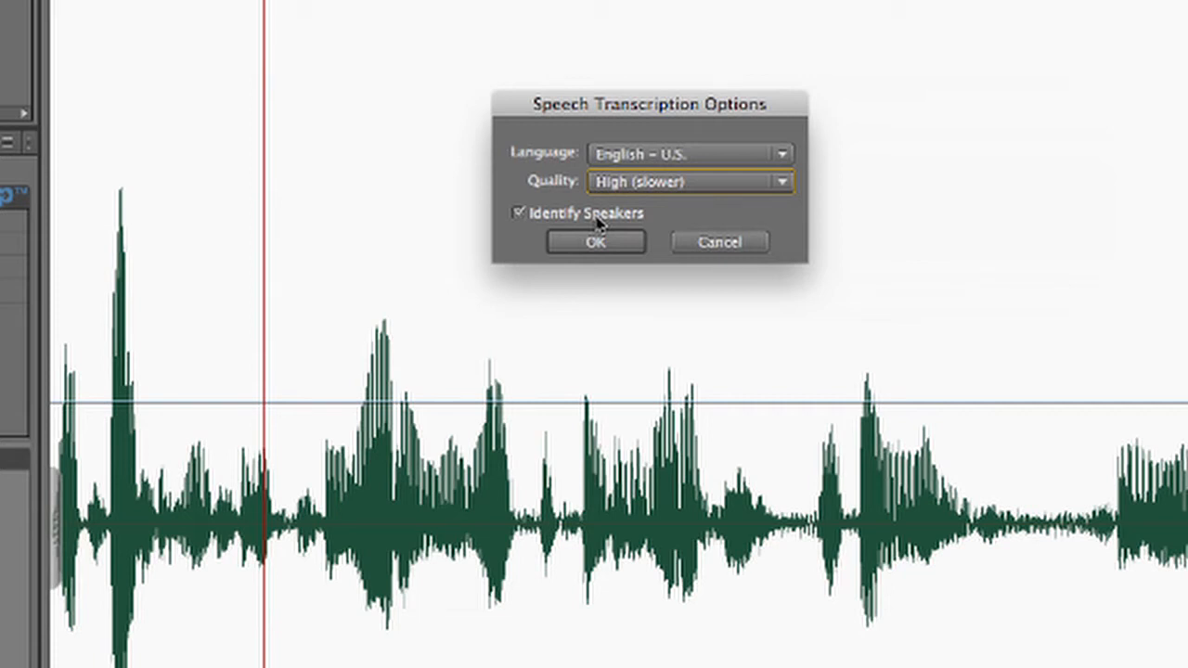
click(518, 213)
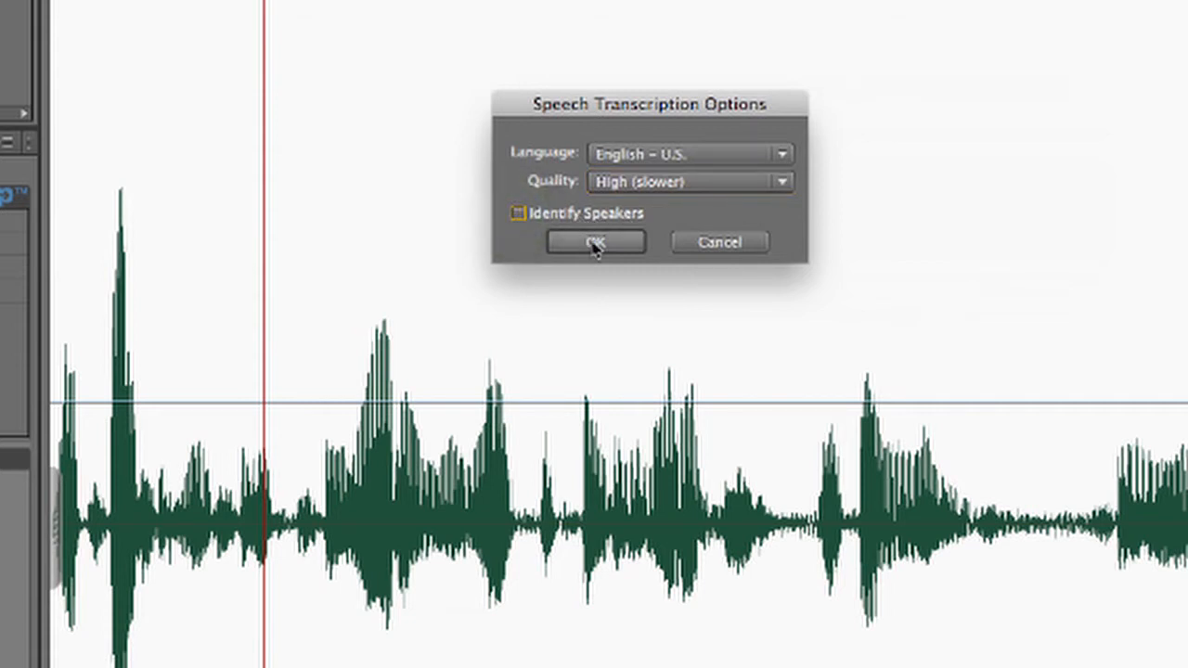
Step: Confirm the settings with OK to transcribe 05_transcript into the Speech Transcript panel
click(593, 242)
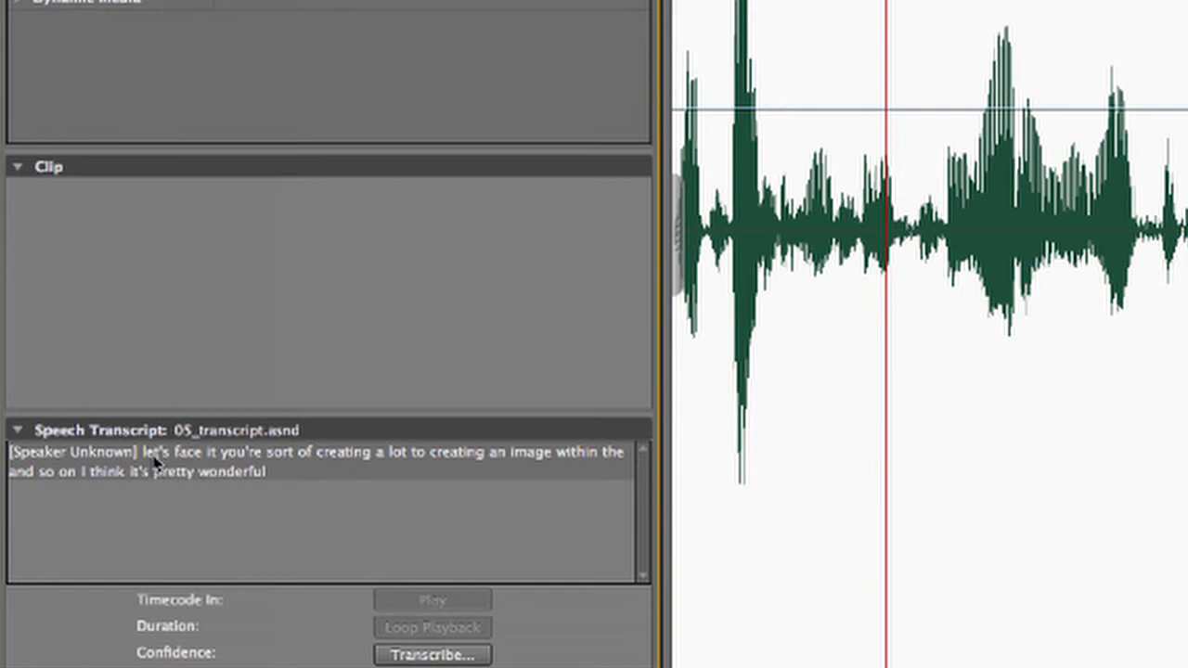
mouse_move(397, 477)
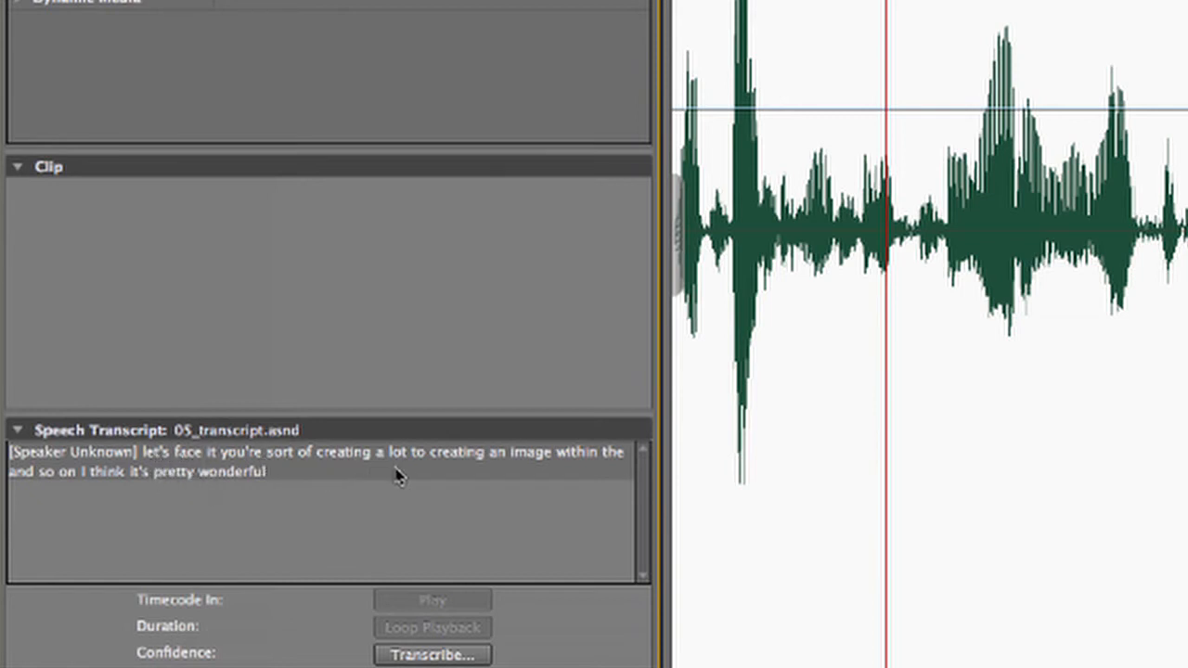
mouse_move(230, 490)
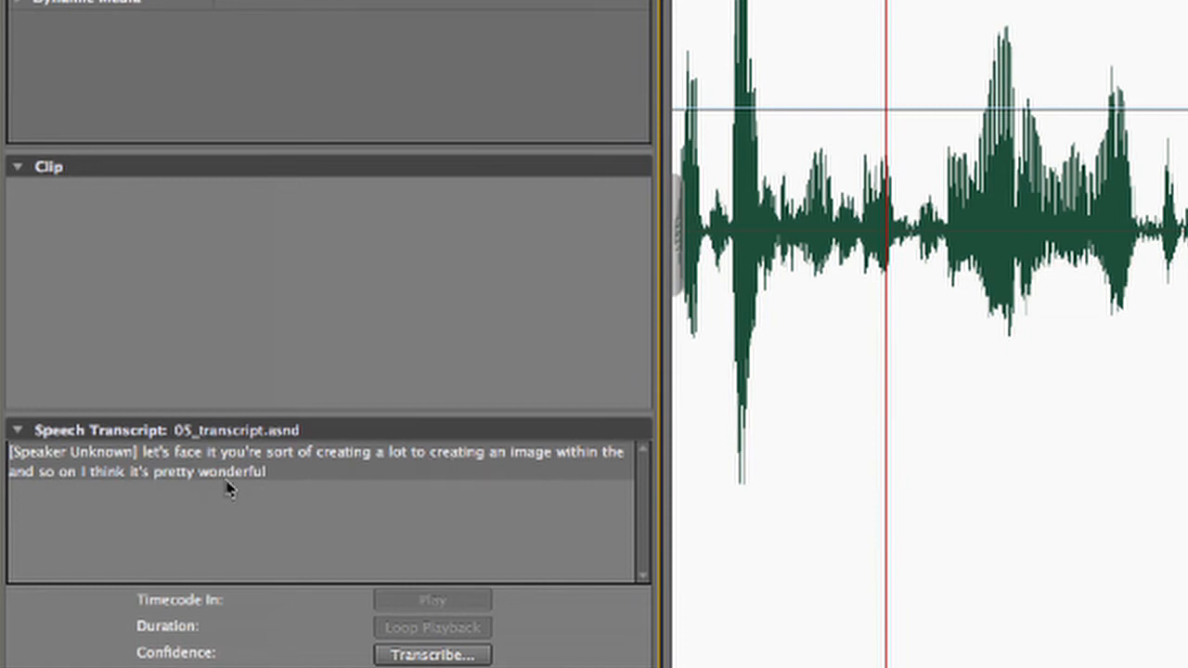
mouse_move(206, 500)
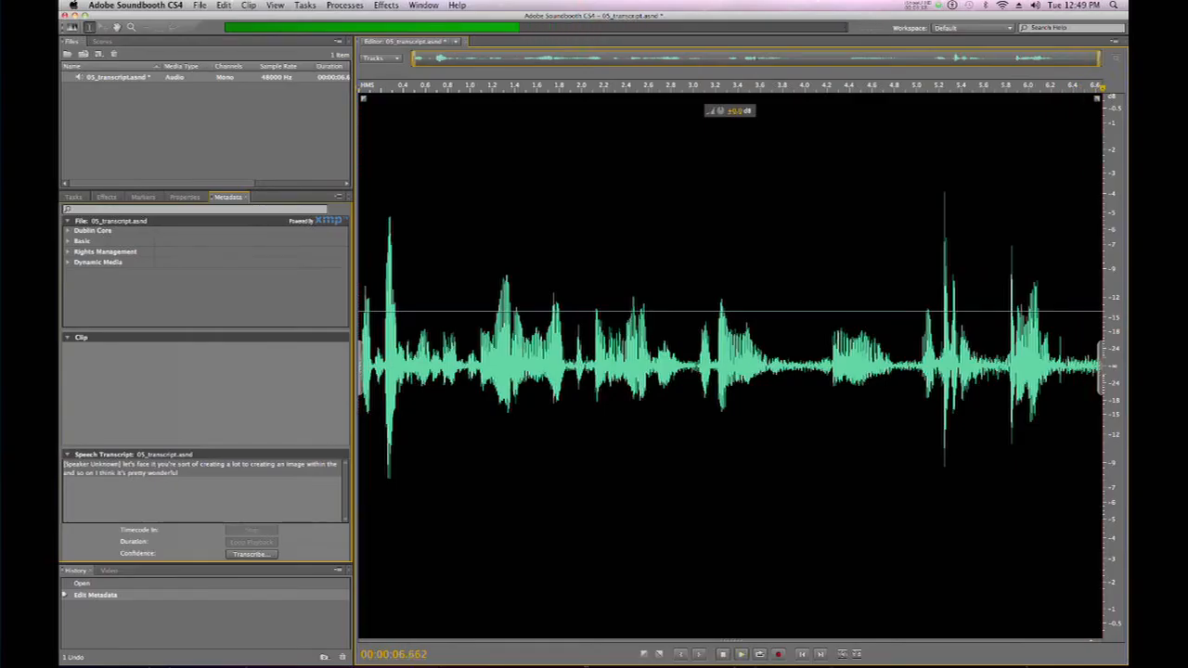
Step: Select the misheard word in the Speech Transcript panel
click(739, 654)
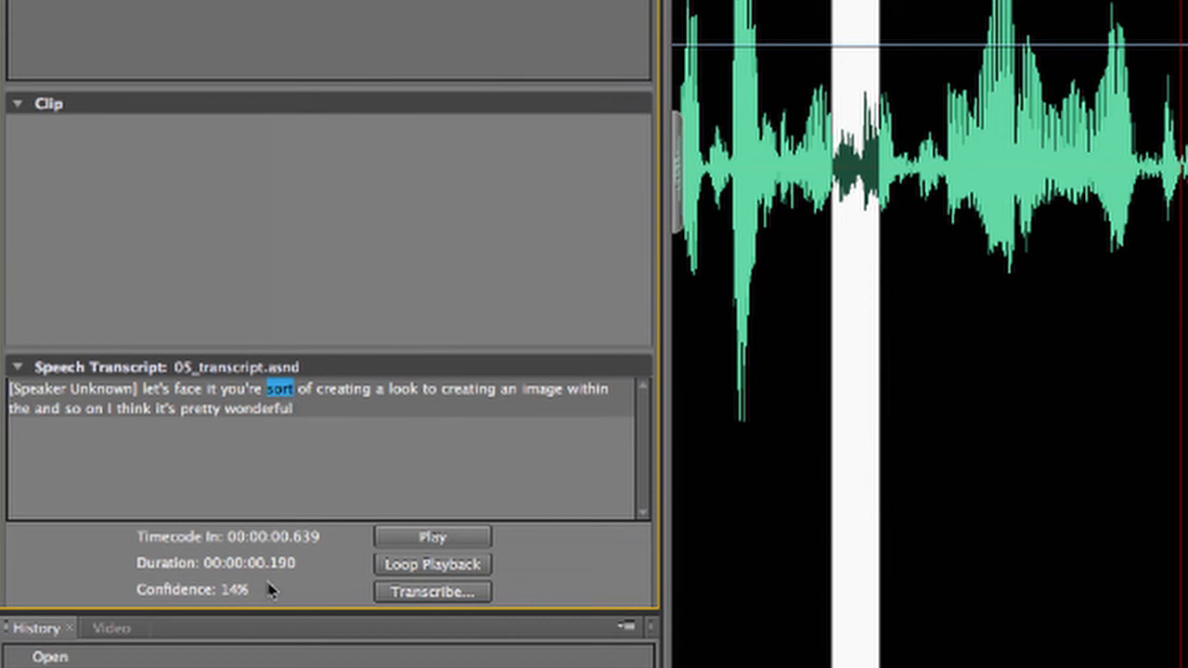
mouse_move(249, 596)
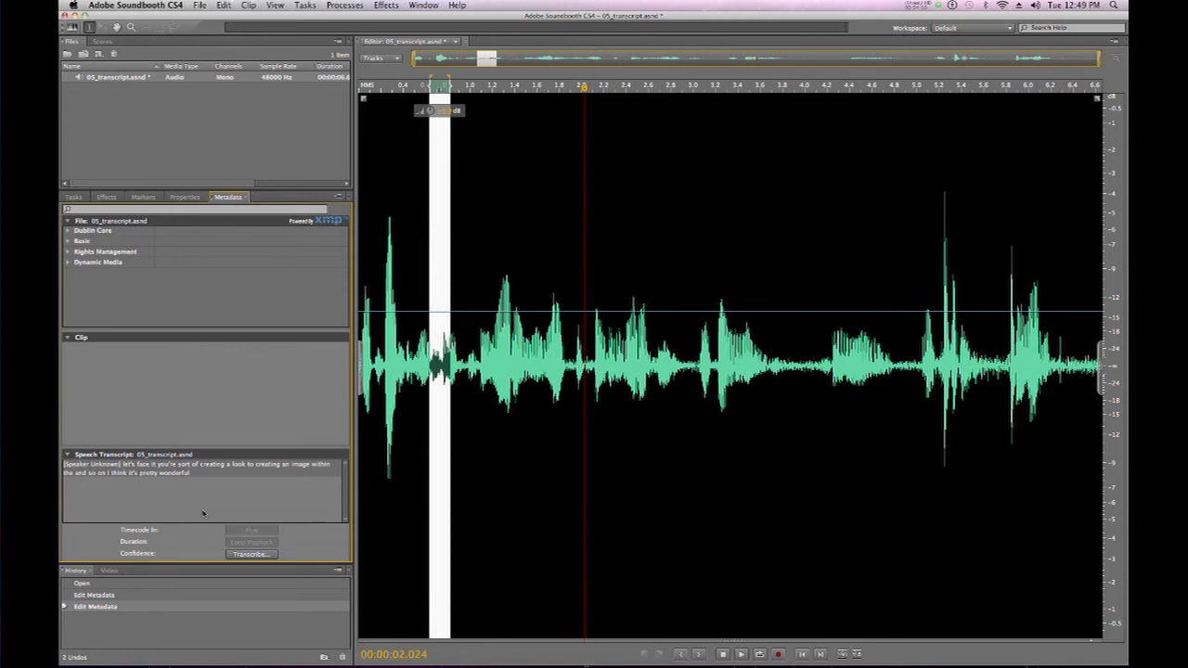
click(199, 7)
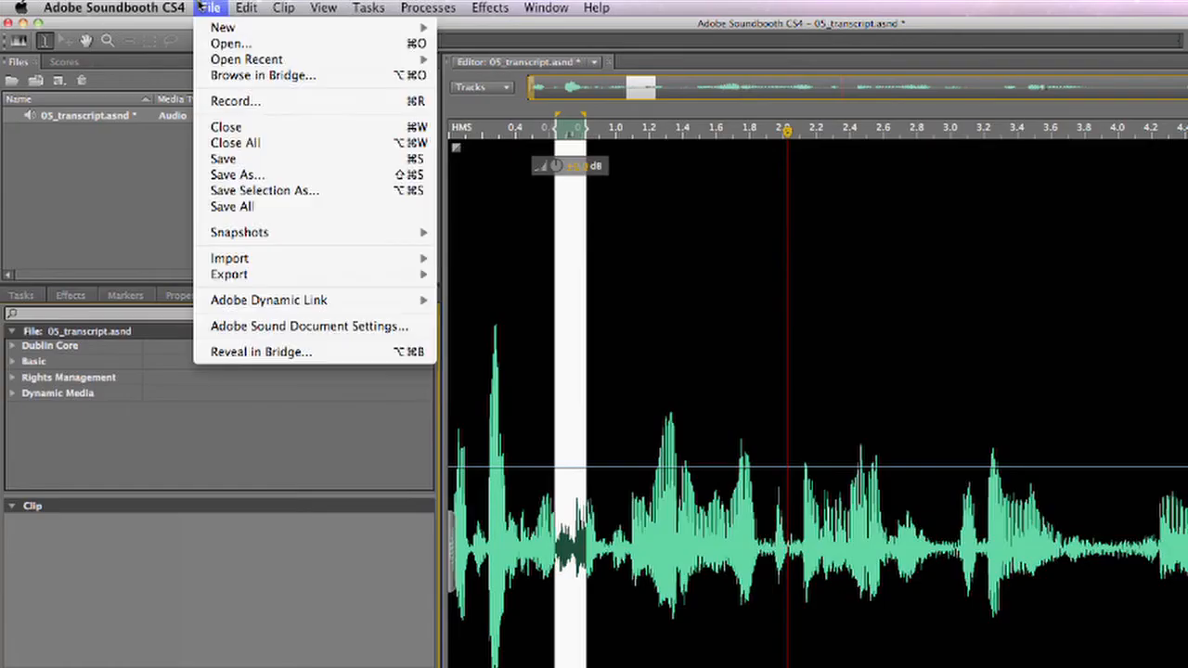
mouse_move(230, 274)
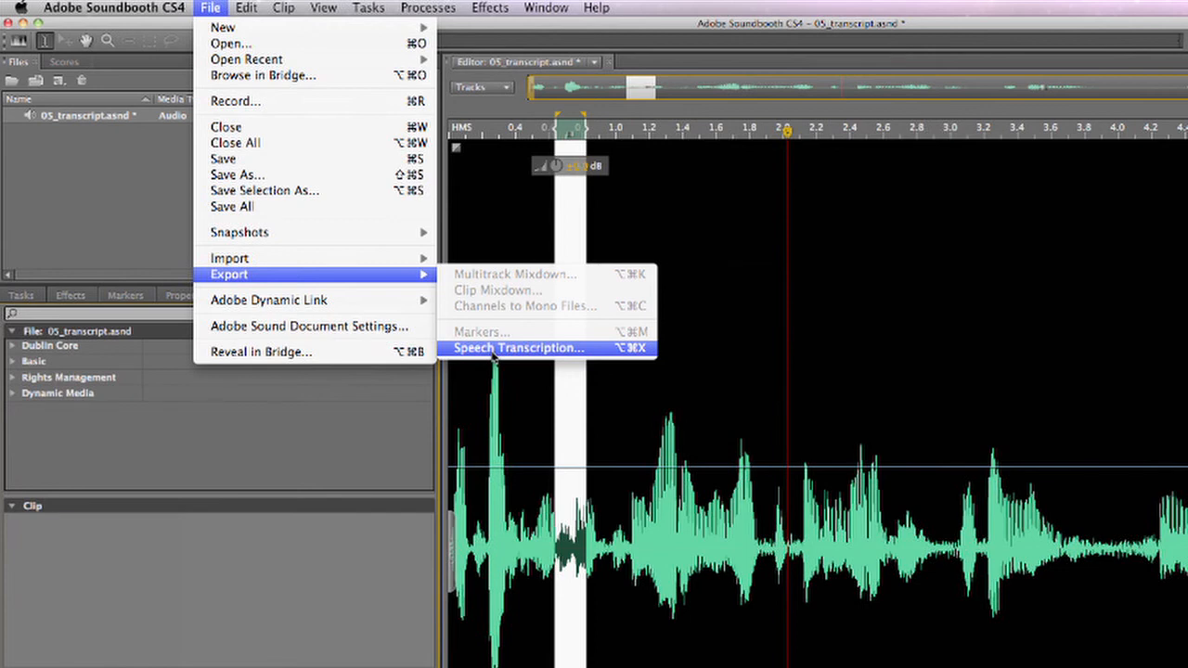
click(516, 348)
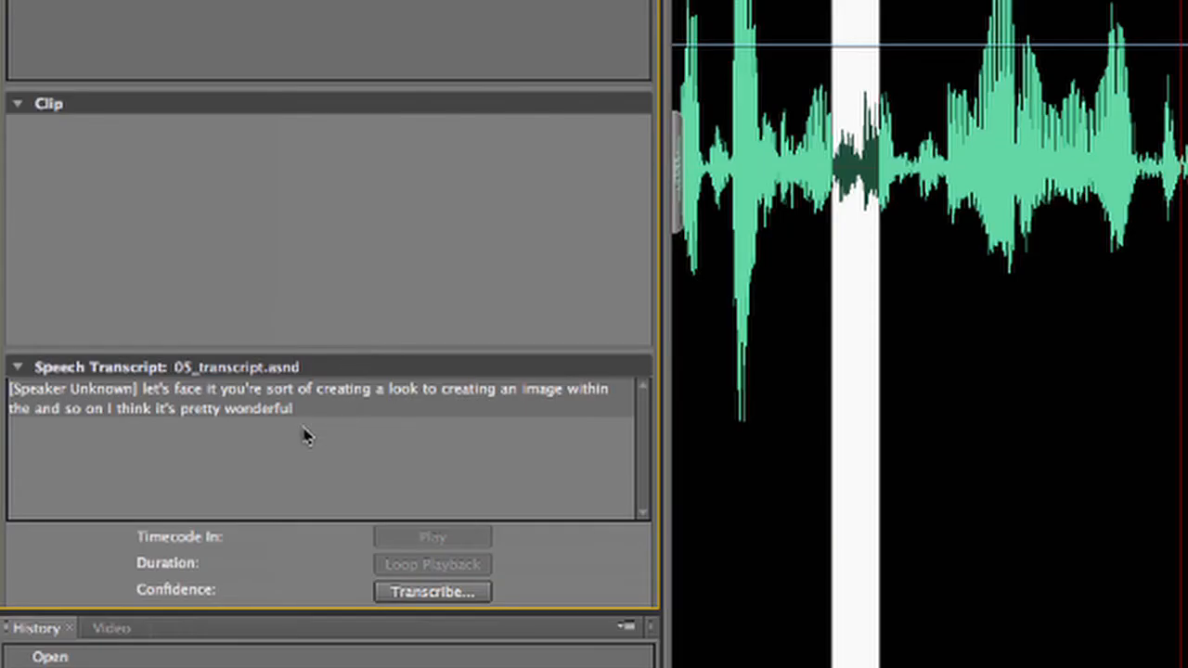
Step: Copy All transcript text from the right-click menu on the word 'wonderful'
right_click(257, 408)
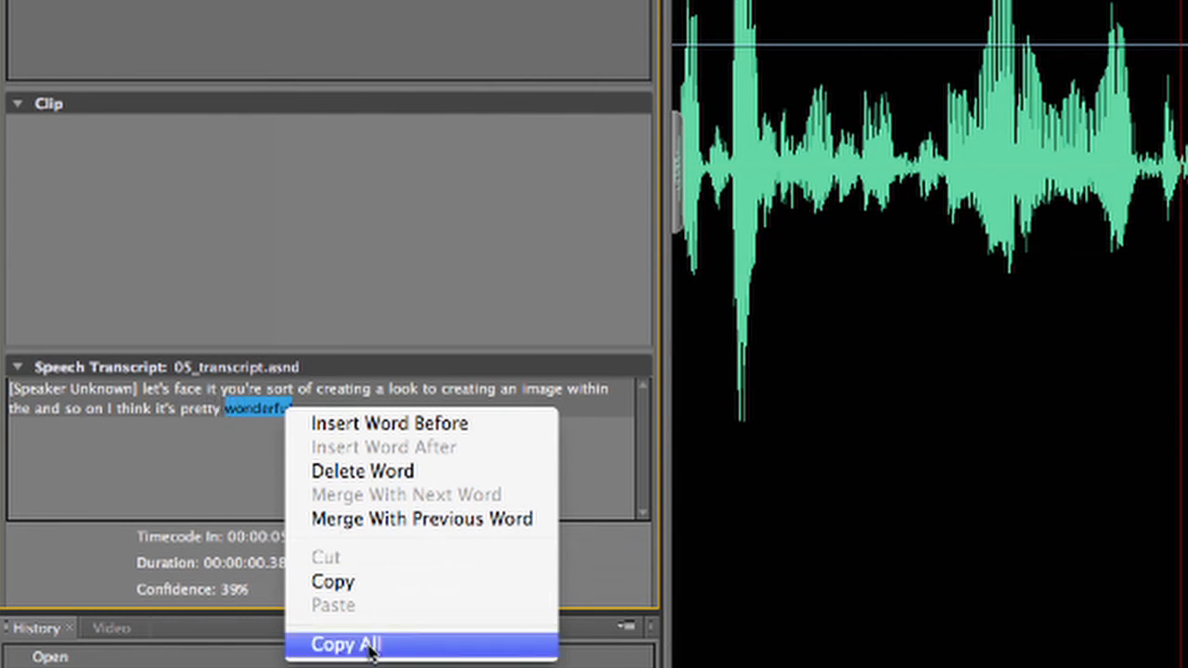
click(346, 644)
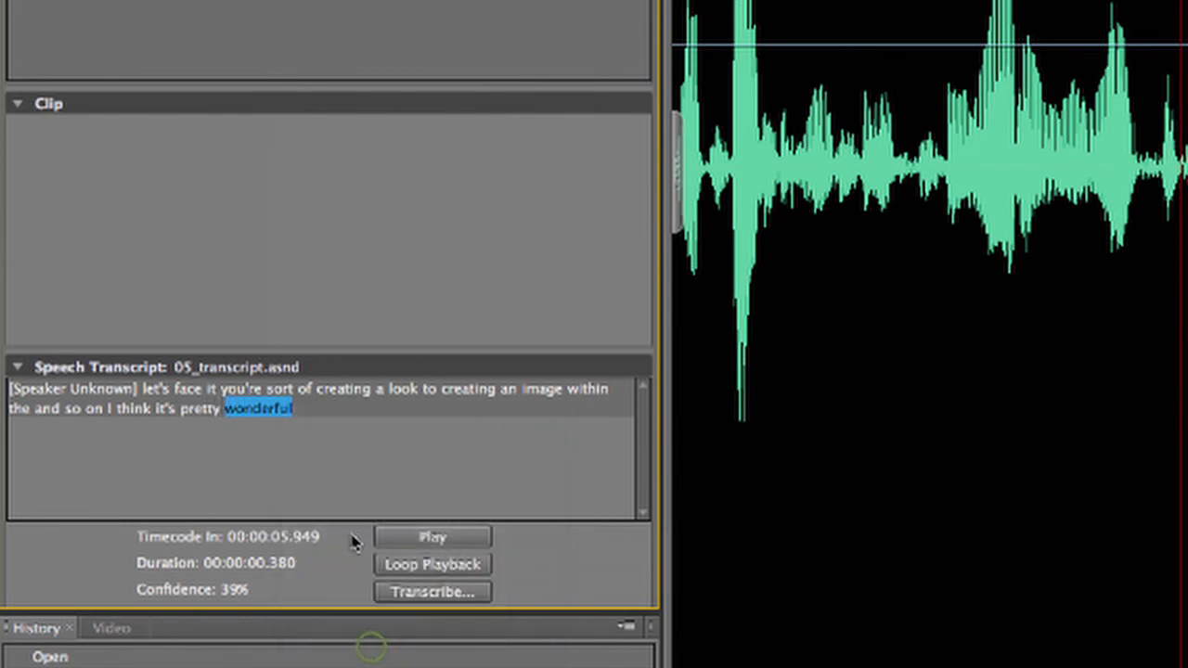